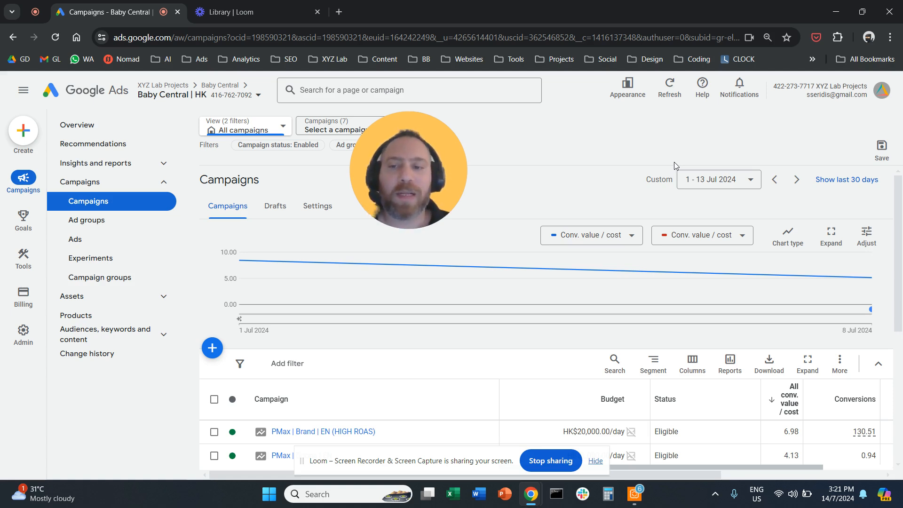
mouse_move(275, 206)
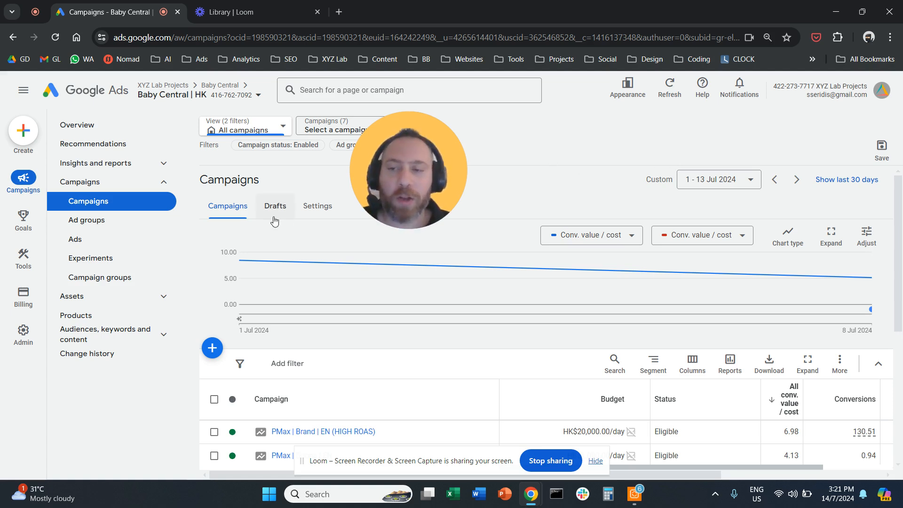
mouse_move(176, 262)
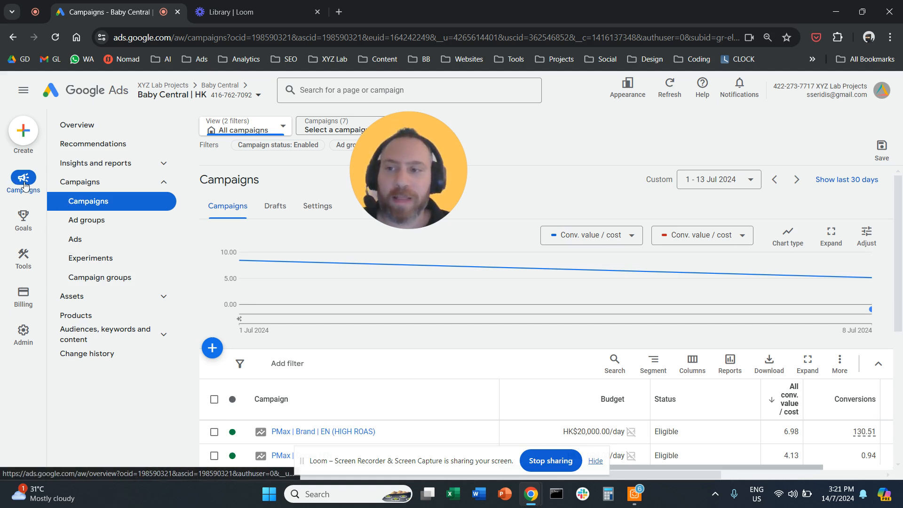
mouse_move(23, 181)
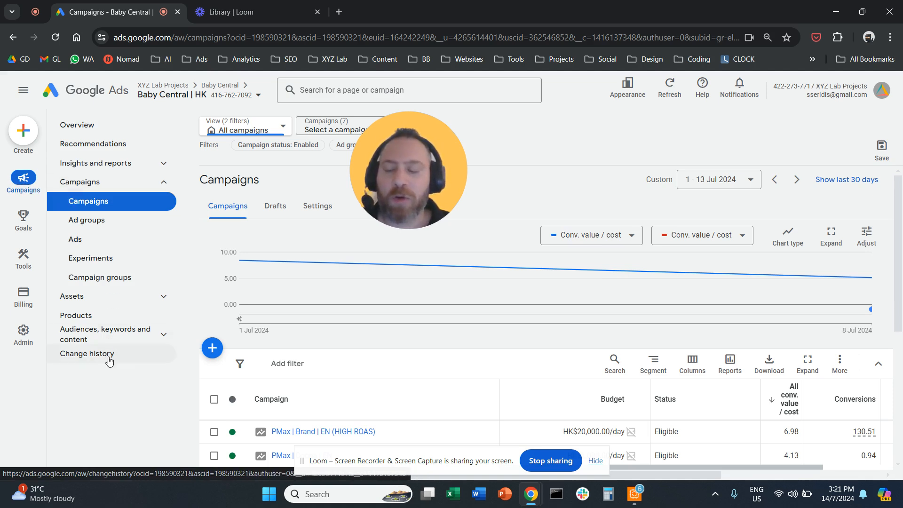
Show the change history log and highlight the top entry's user, date and time (11 Jul 2024)
left_click(87, 353)
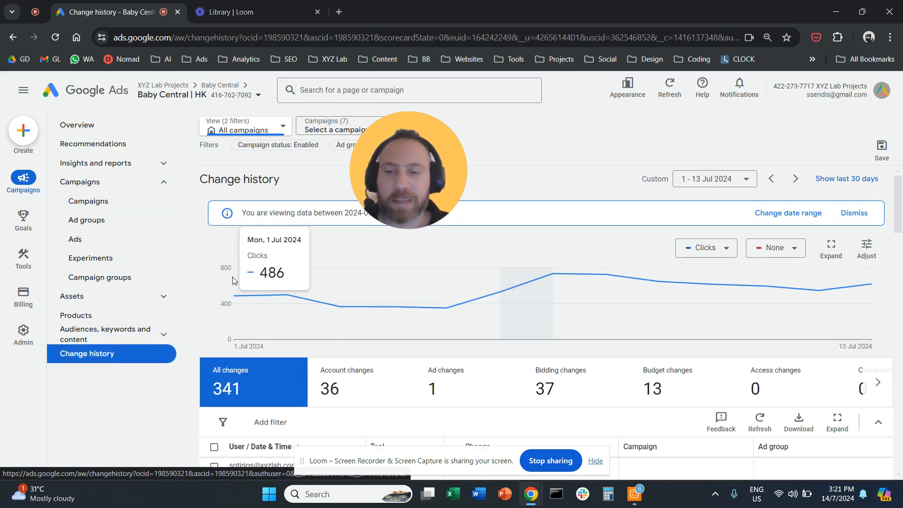
scroll("down", 3)
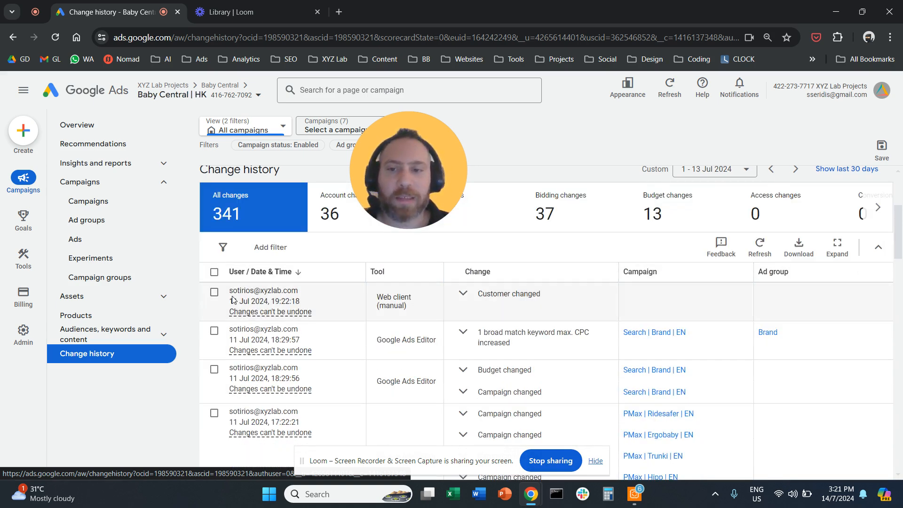
double_click(263, 290)
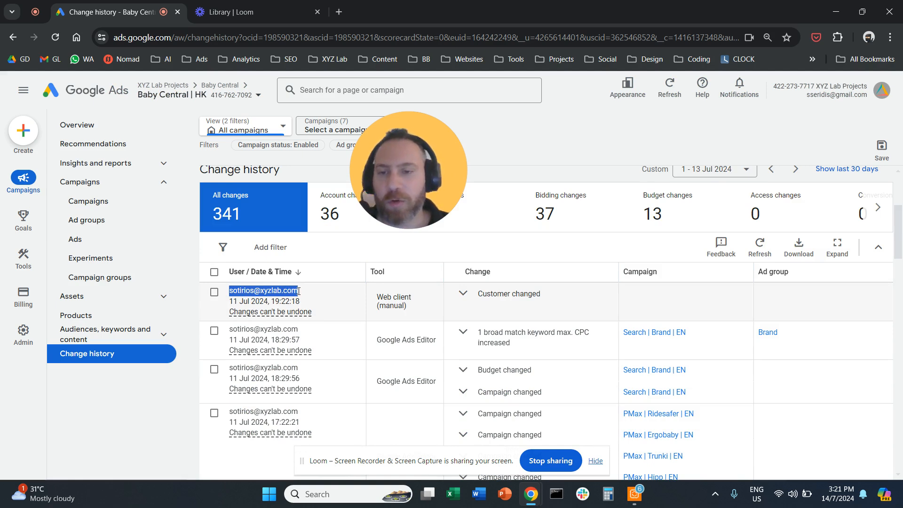
double_click(244, 301)
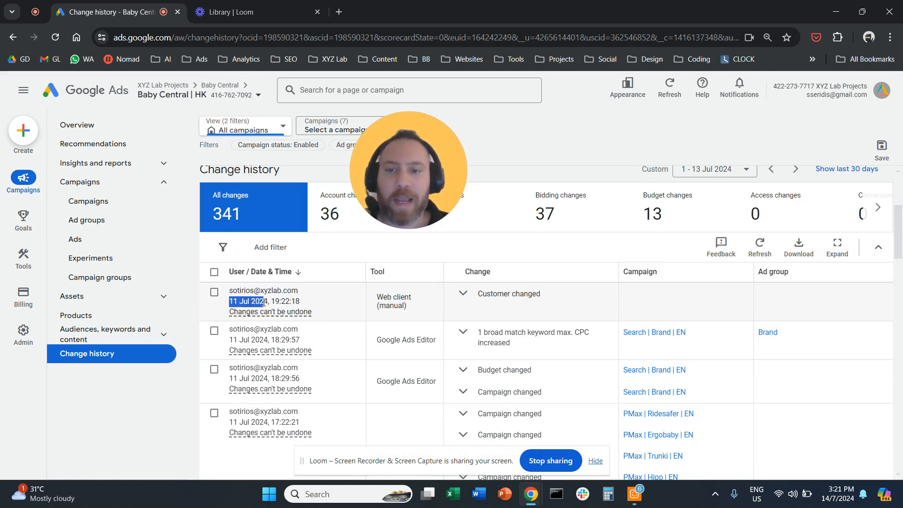
double_click(286, 301)
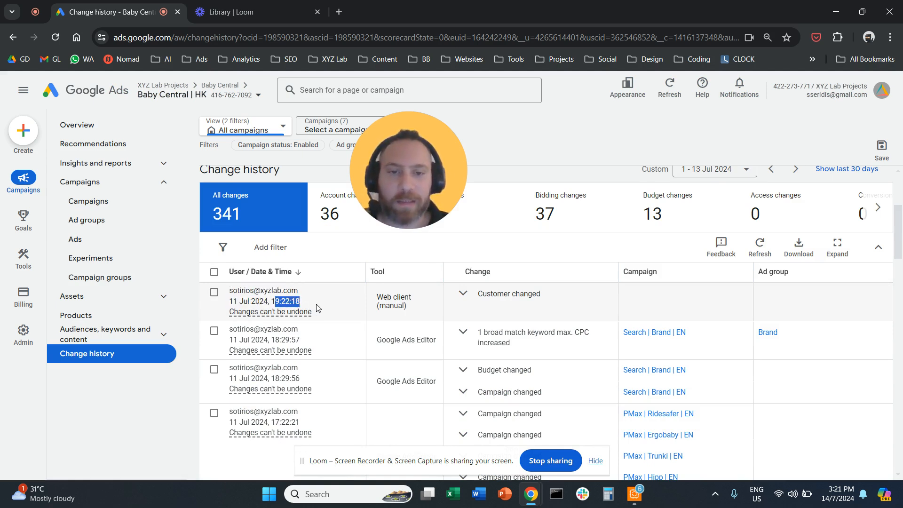
mouse_move(321, 324)
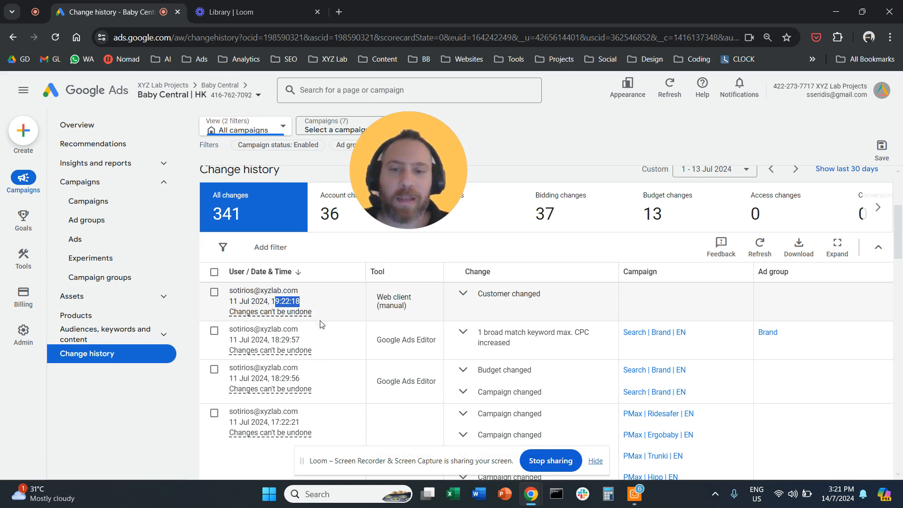
scroll("down", 3)
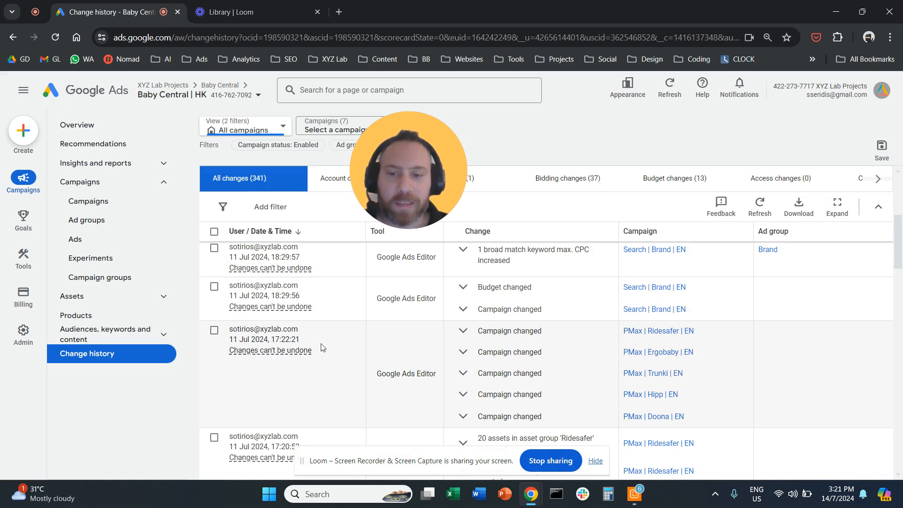
mouse_move(328, 351)
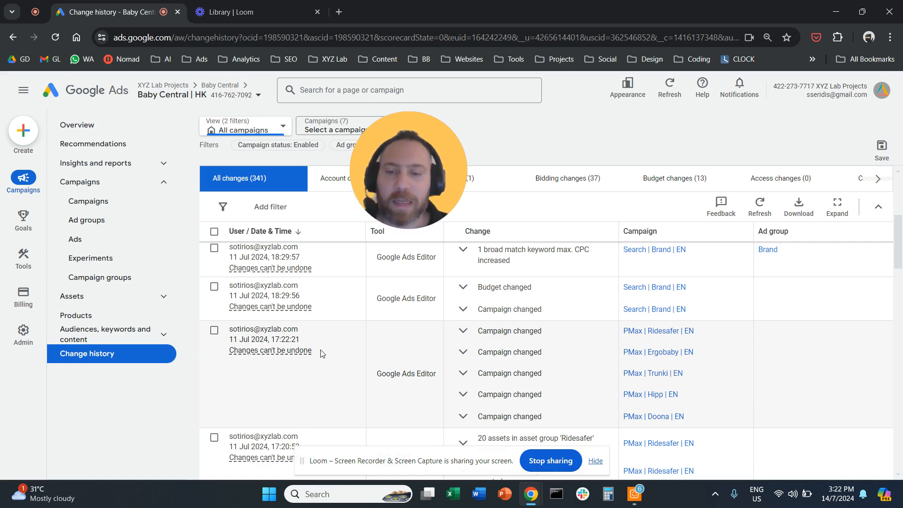
scroll("down", 3)
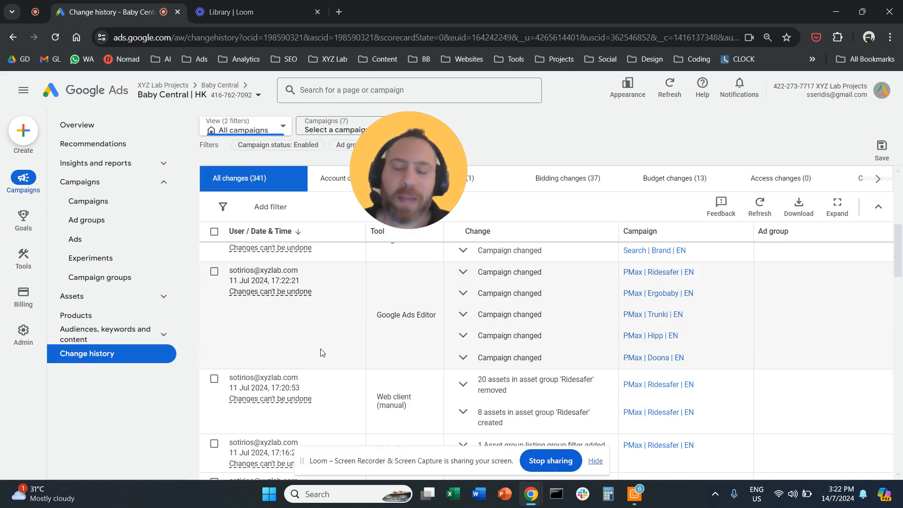
scroll("down", 3)
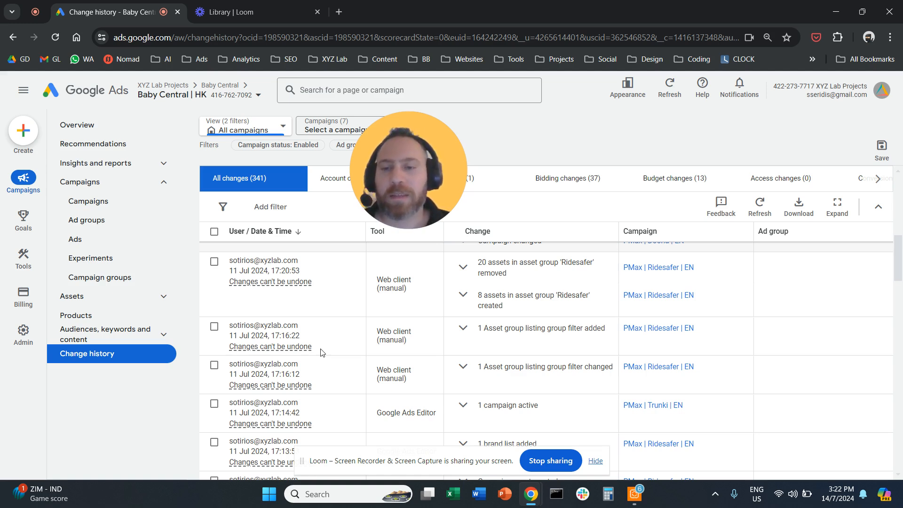
mouse_move(335, 349)
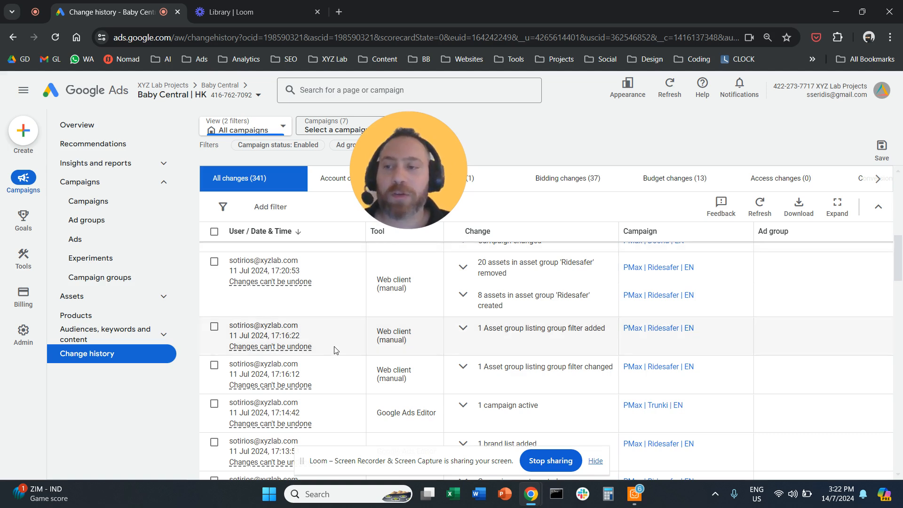
mouse_move(23, 177)
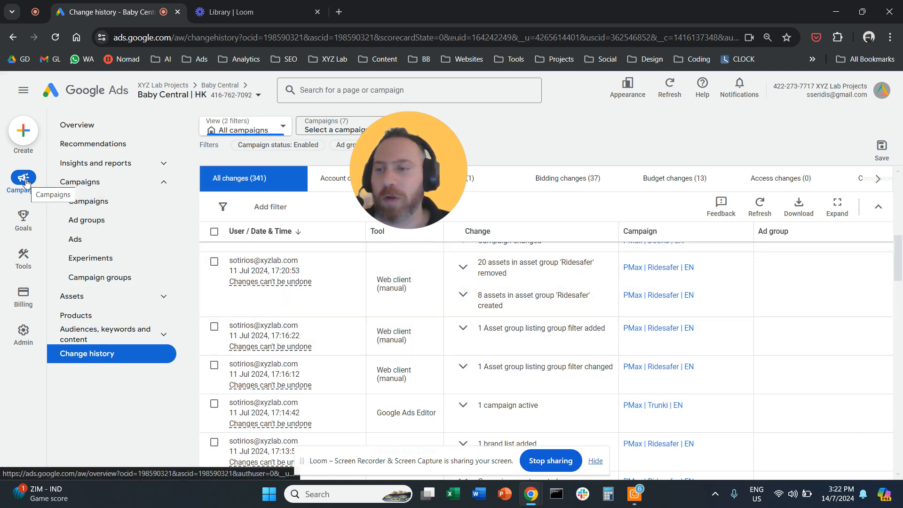
mouse_move(10, 182)
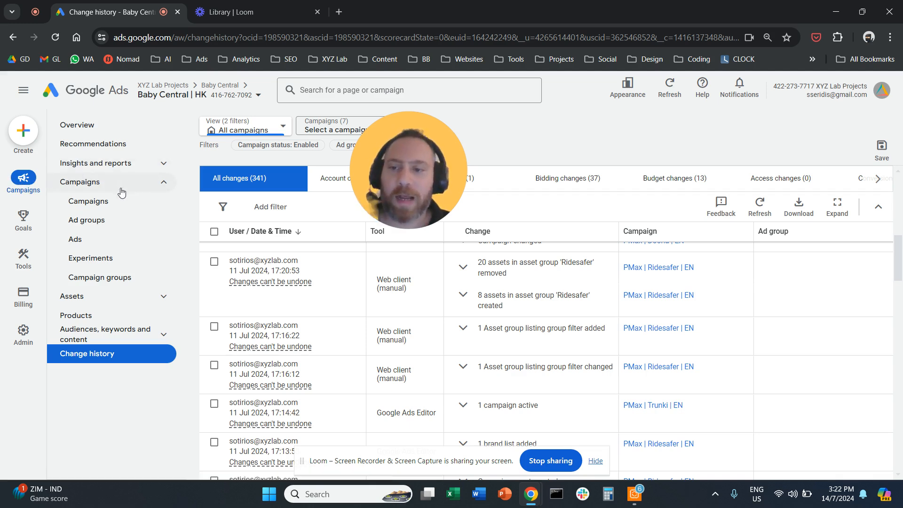
mouse_move(125, 361)
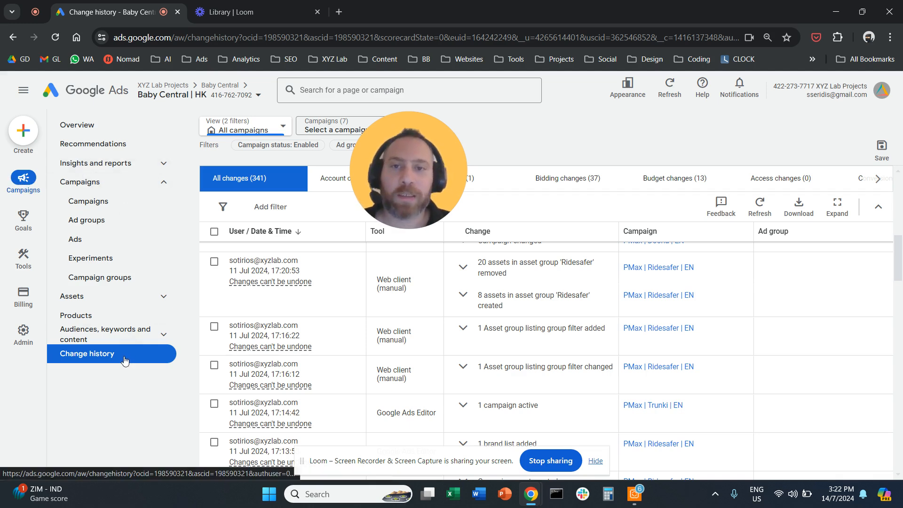